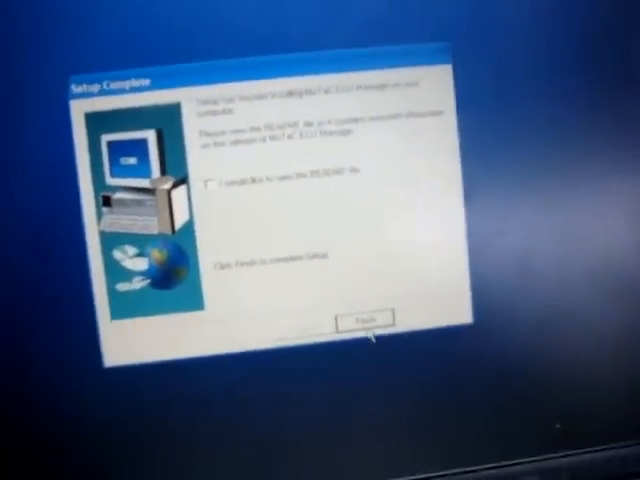
# Finish the MoTeC ECU Manager setup with the readme box left unchecked
pyautogui.click(356, 318)
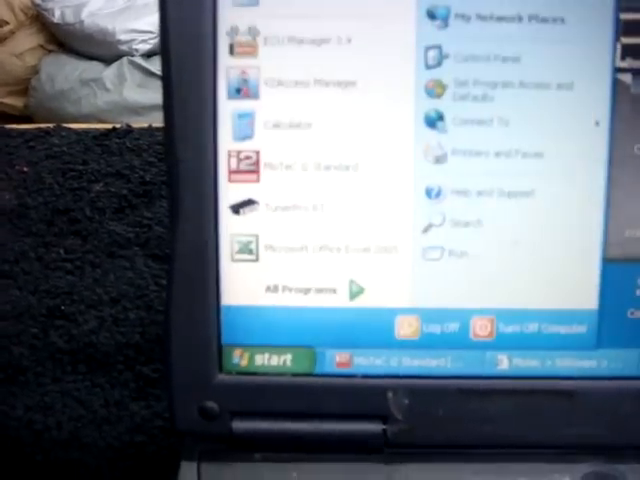
# Show All Programs in the Start menu to locate the new MoTeC entries
pyautogui.click(290, 290)
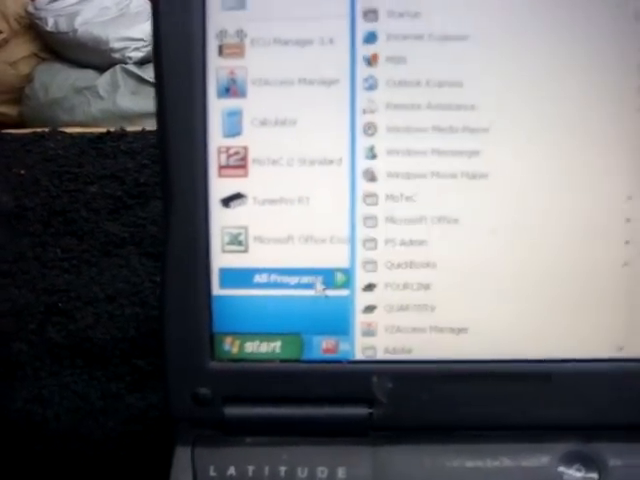